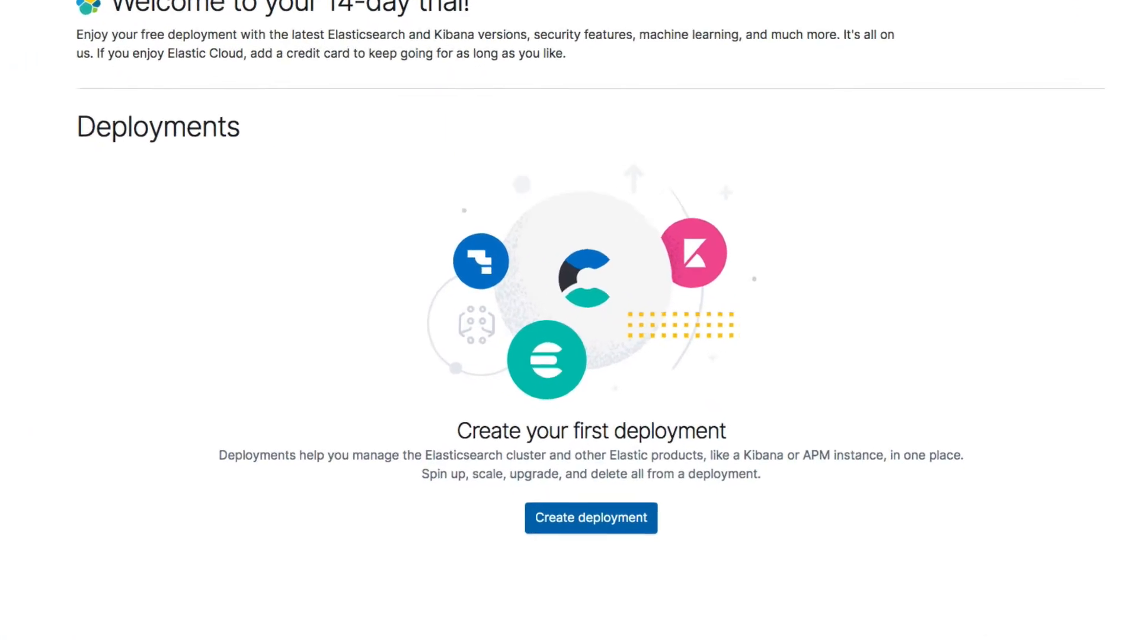
Step: Start a new deployment and name it 'Complete Guide to Elasticsearch'
{"action": "scroll", "scroll_direction": "down", "scroll_amount": 3}
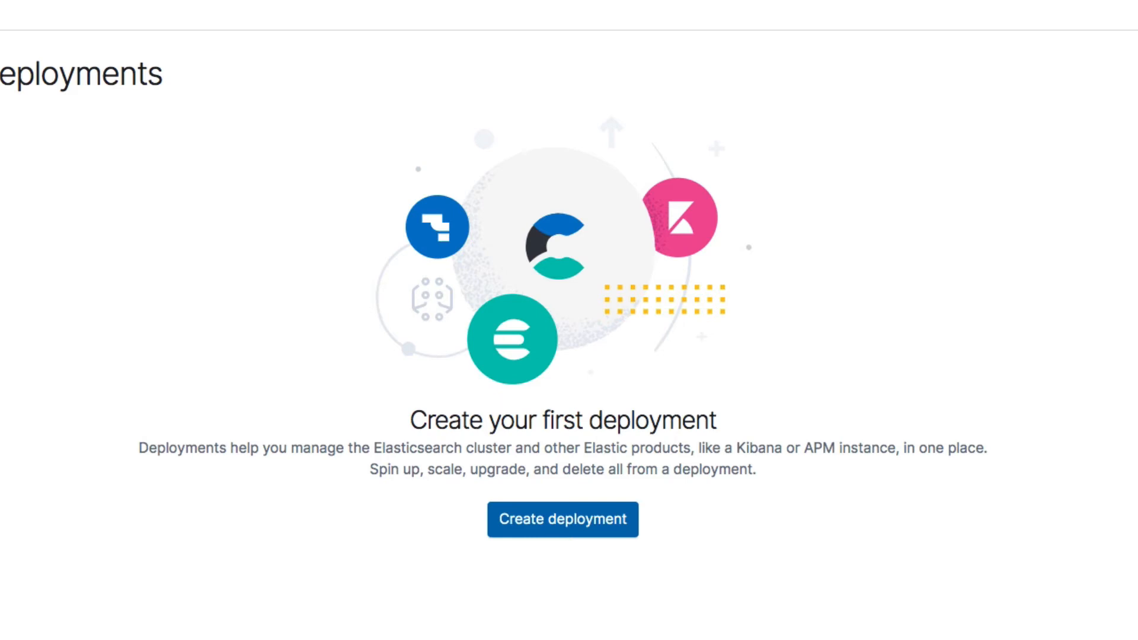
{"action": "left_click", "coordinate": [563, 519]}
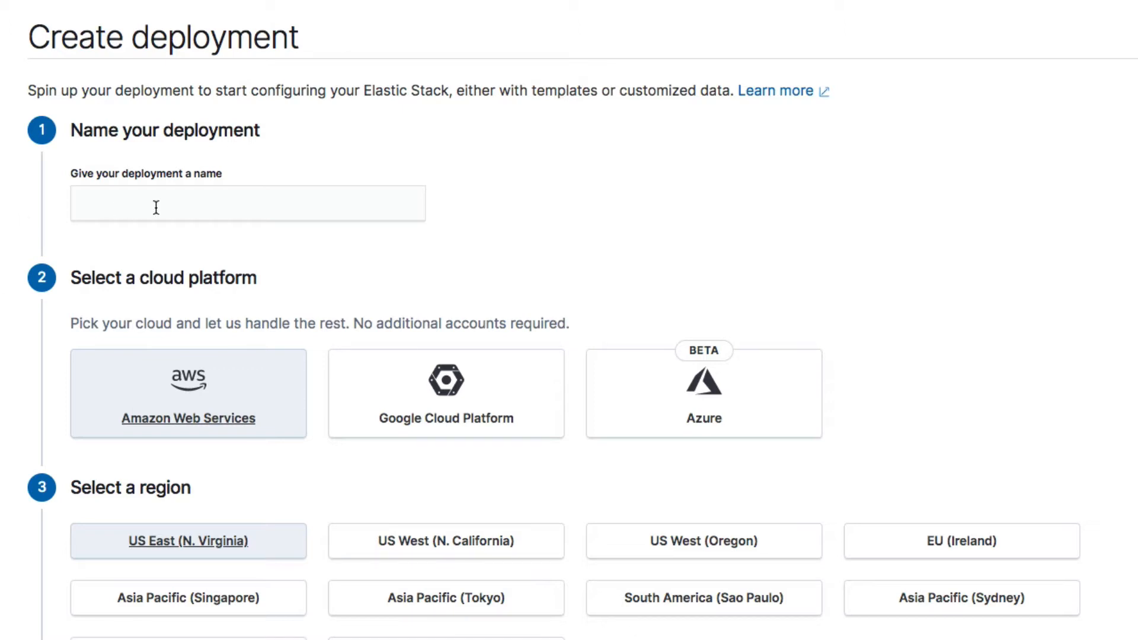
{"action": "type", "text": "Complete Guide to Elast"}
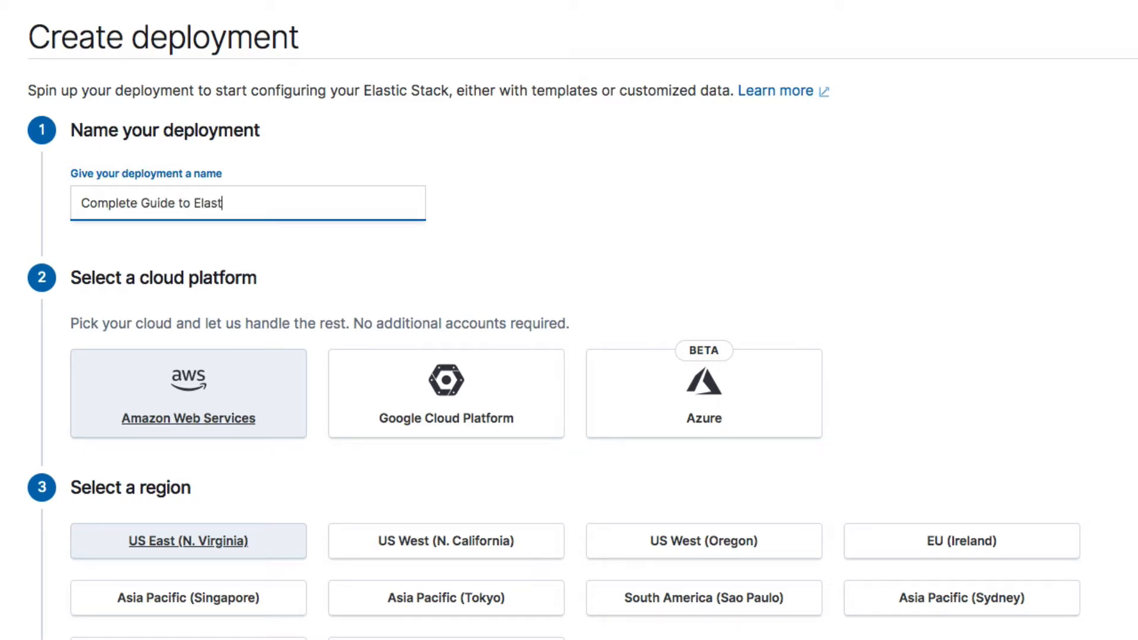
{"action": "type", "text": "icsearch"}
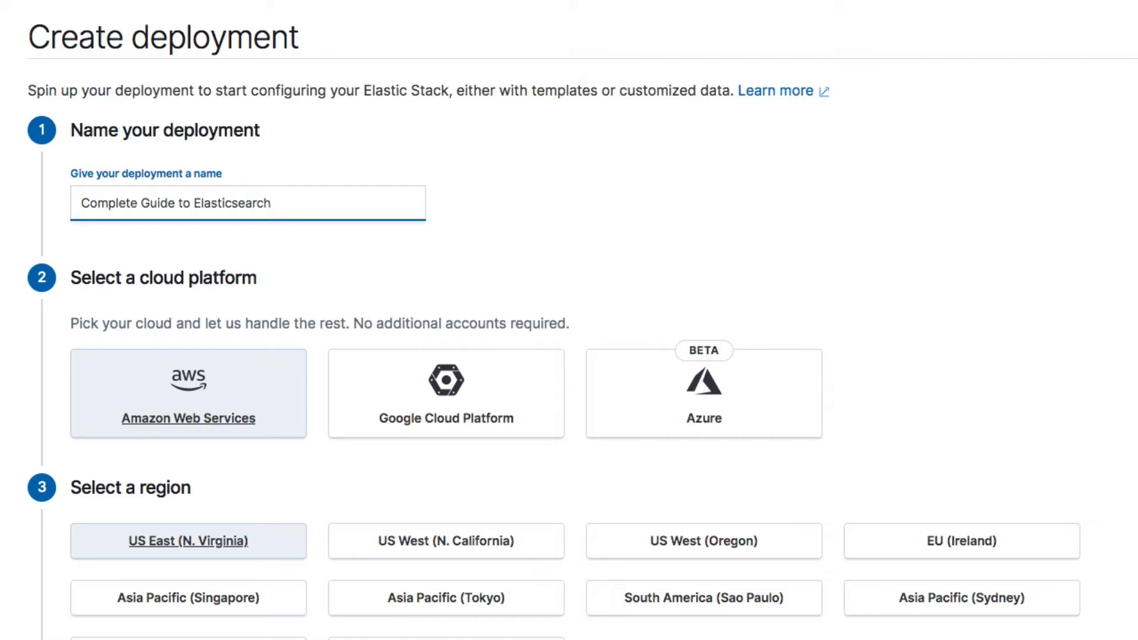
{"action": "left_click", "coordinate": [270, 203]}
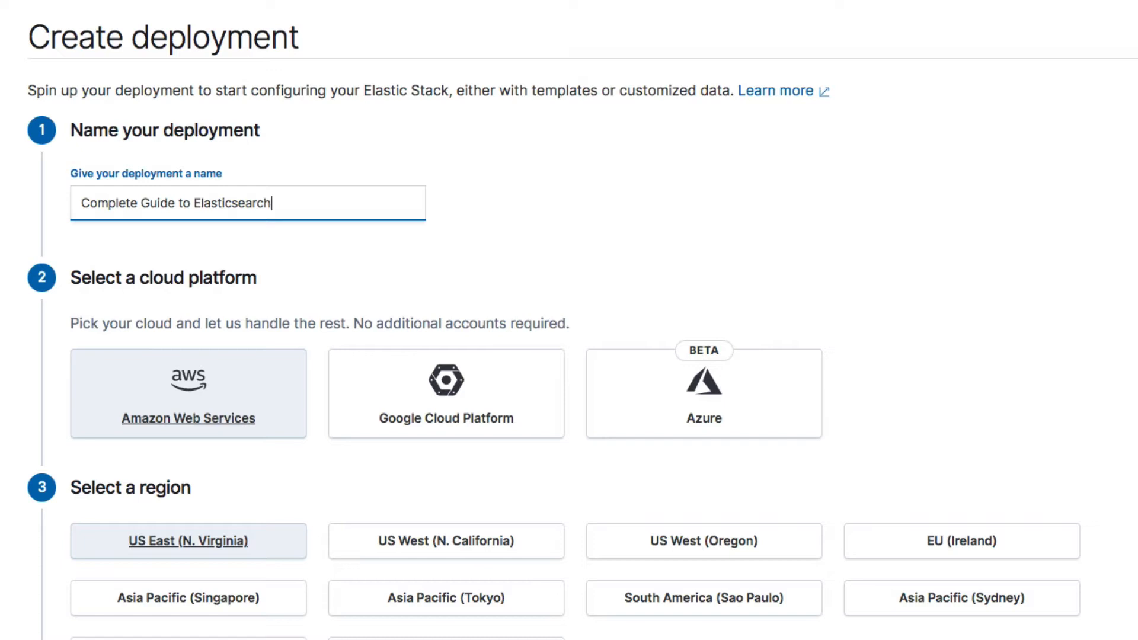
Step: Choose the AWS EU (Frankfurt) region tile for the deployment
{"action": "scroll", "scroll_direction": "down", "scroll_amount": 3}
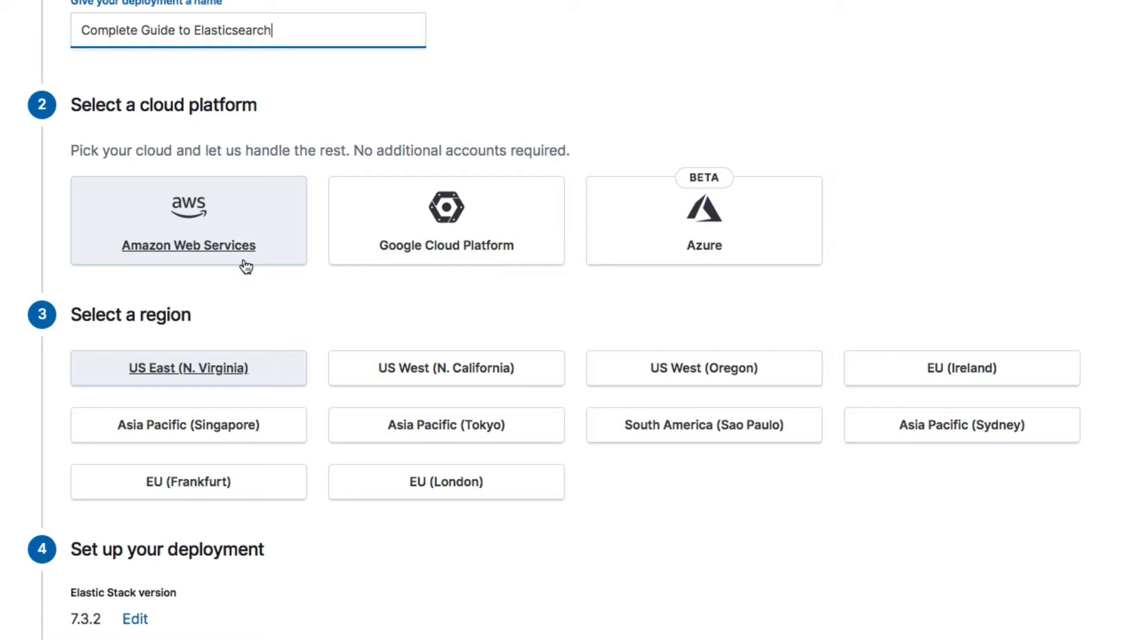
{"action": "left_click", "coordinate": [187, 482]}
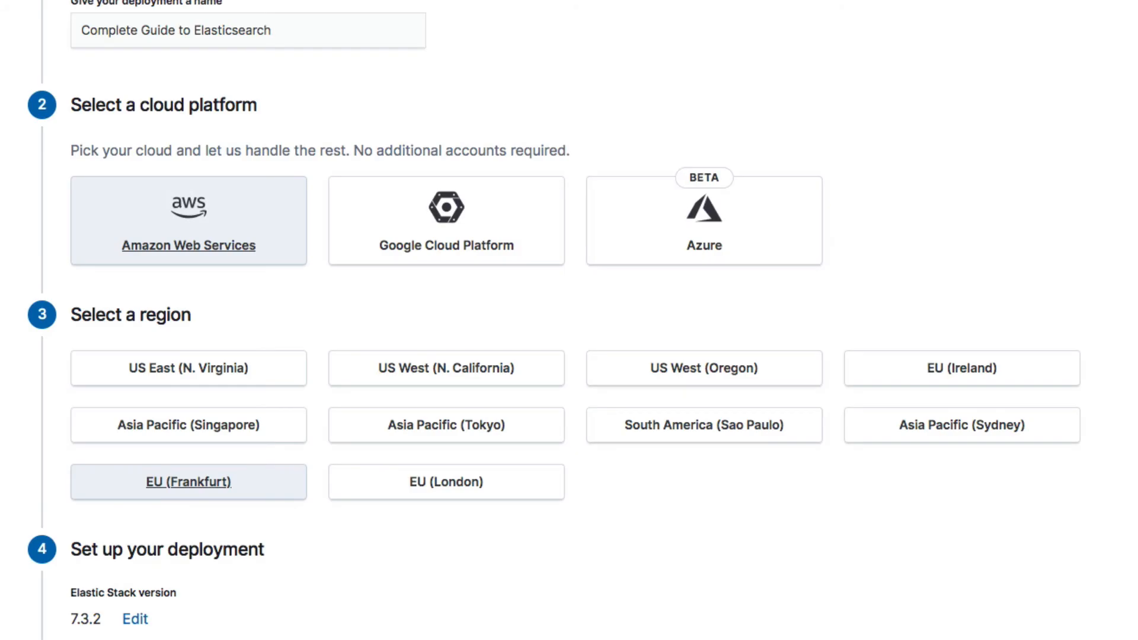
{"action": "scroll", "scroll_direction": "down", "scroll_amount": 3}
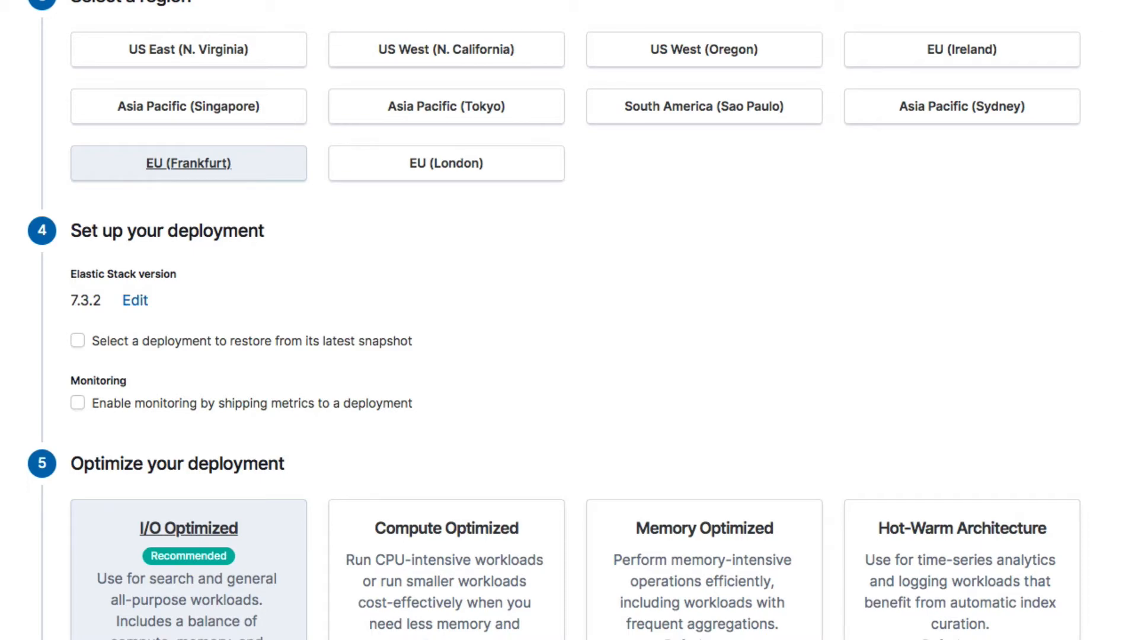
{"action": "scroll", "scroll_direction": "down", "scroll_amount": 3}
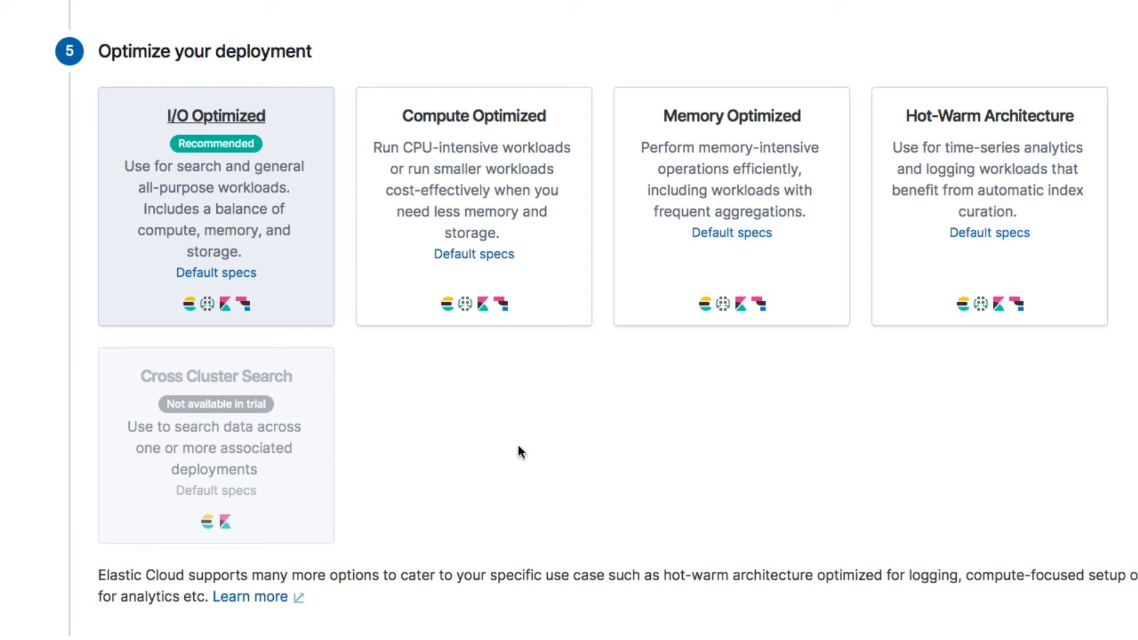
{"action": "scroll", "scroll_direction": "down", "scroll_amount": 3}
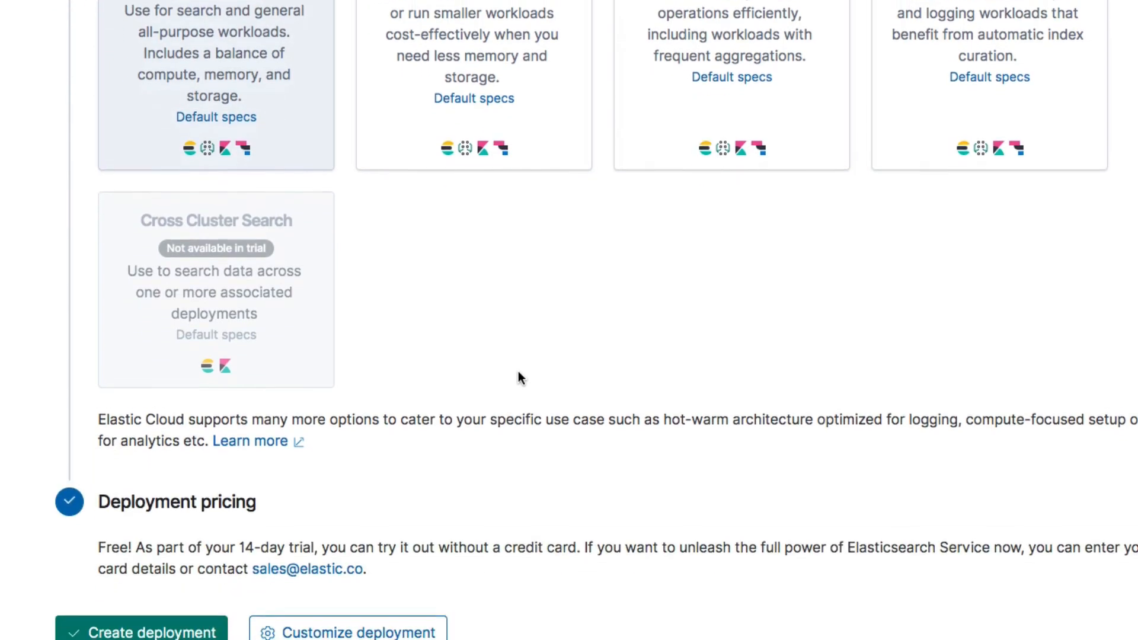
{"action": "scroll", "scroll_direction": "down", "scroll_amount": 3}
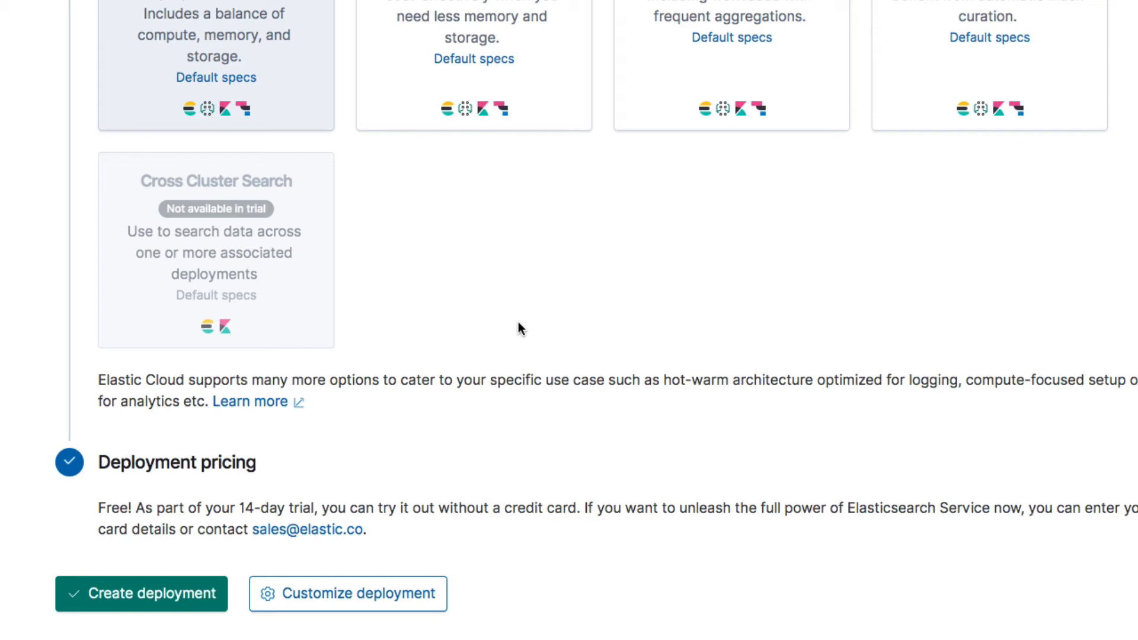
{"action": "mouse_move", "coordinate": [137, 610]}
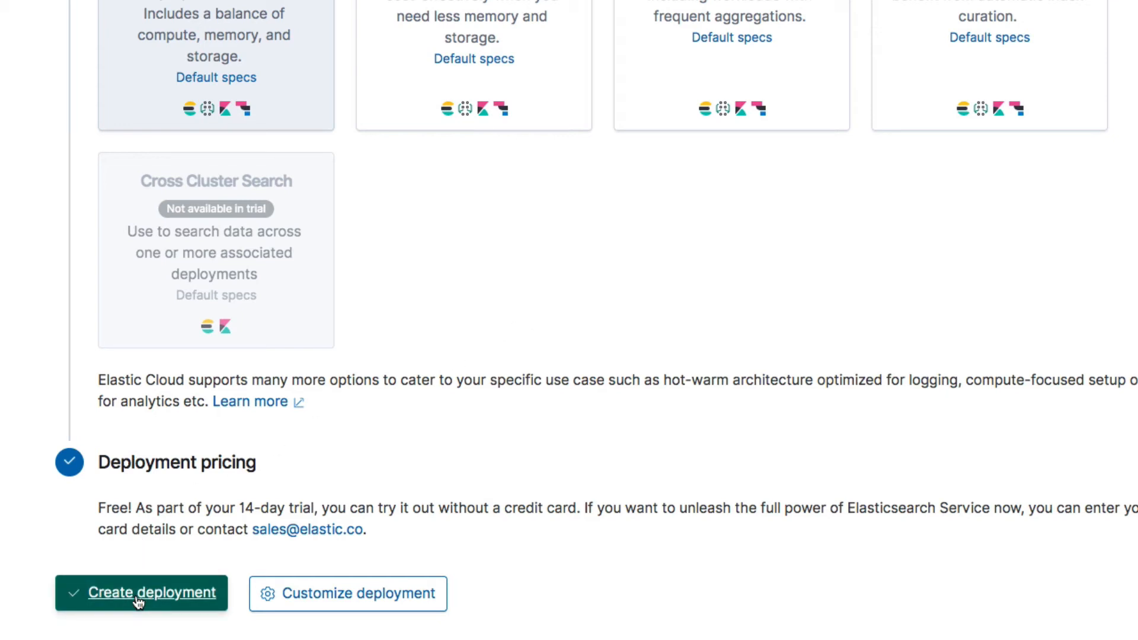
Step: Submit the form to create the deployment and reach its Activity page
{"action": "left_click", "coordinate": [139, 593]}
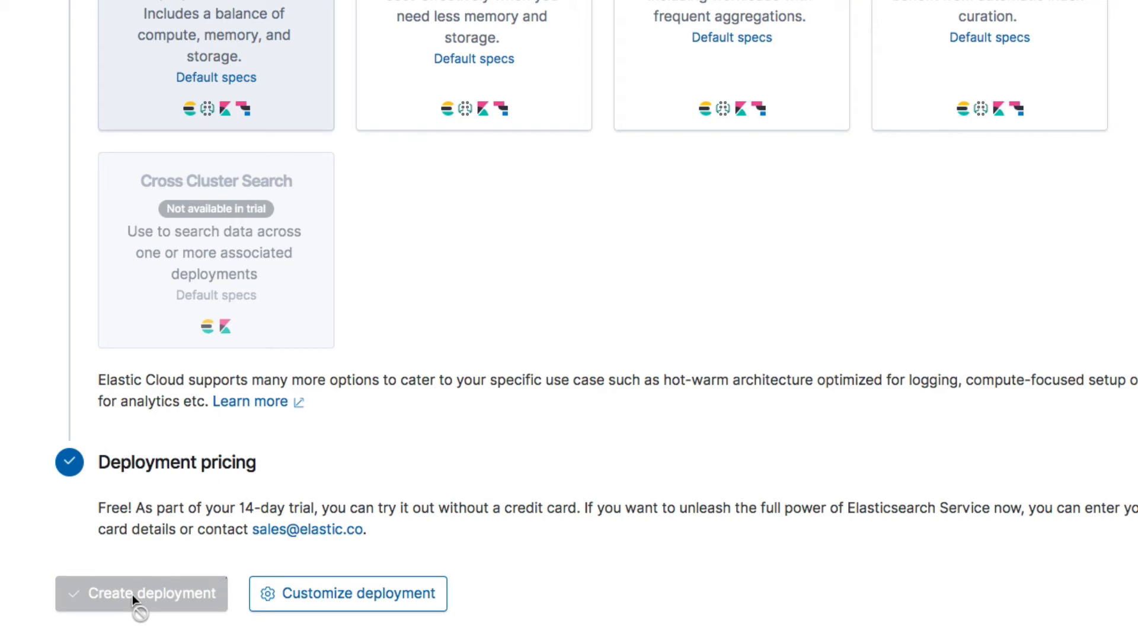
{"action": "left_click", "coordinate": [140, 609]}
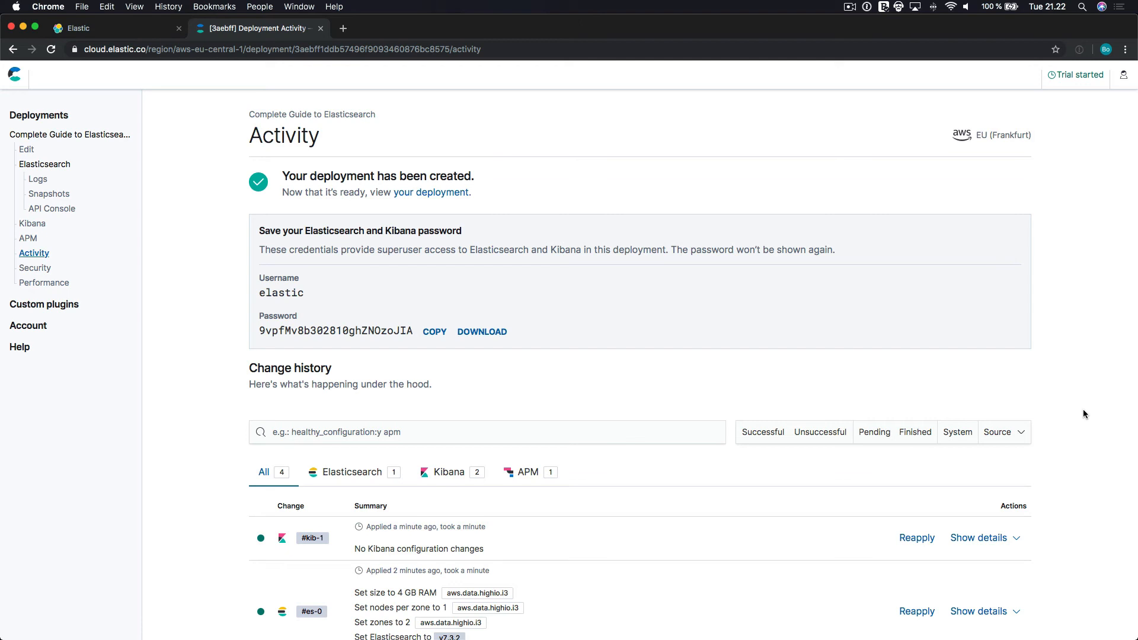
{"action": "mouse_move", "coordinate": [296, 124]}
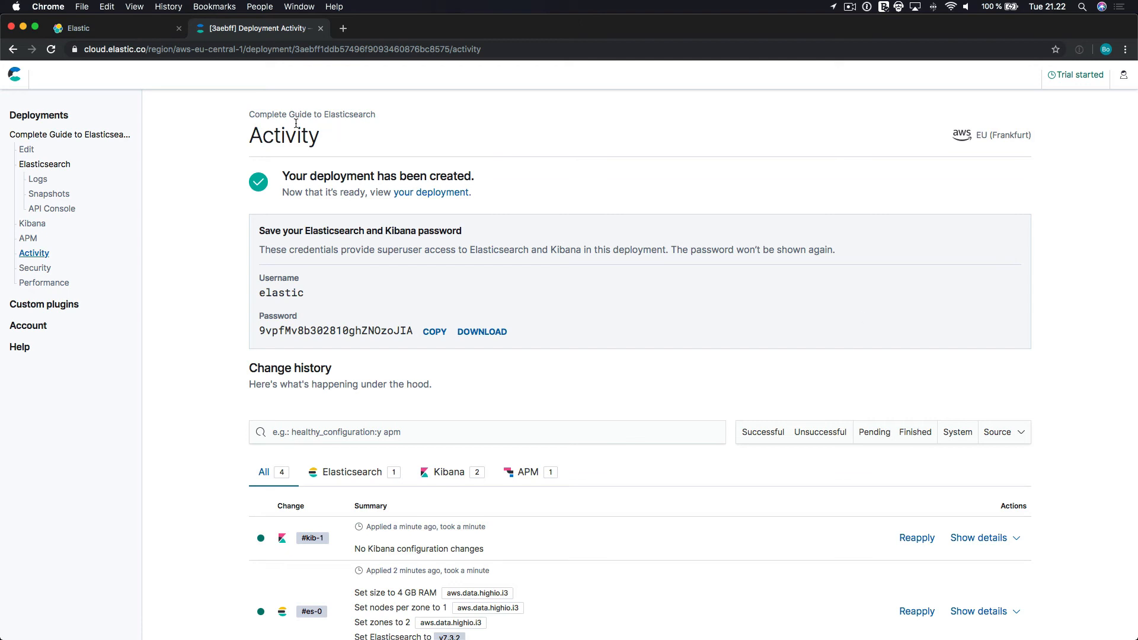
Step: Return to the Deployments list to see the new Frankfurt deployment
{"action": "left_click", "coordinate": [38, 115]}
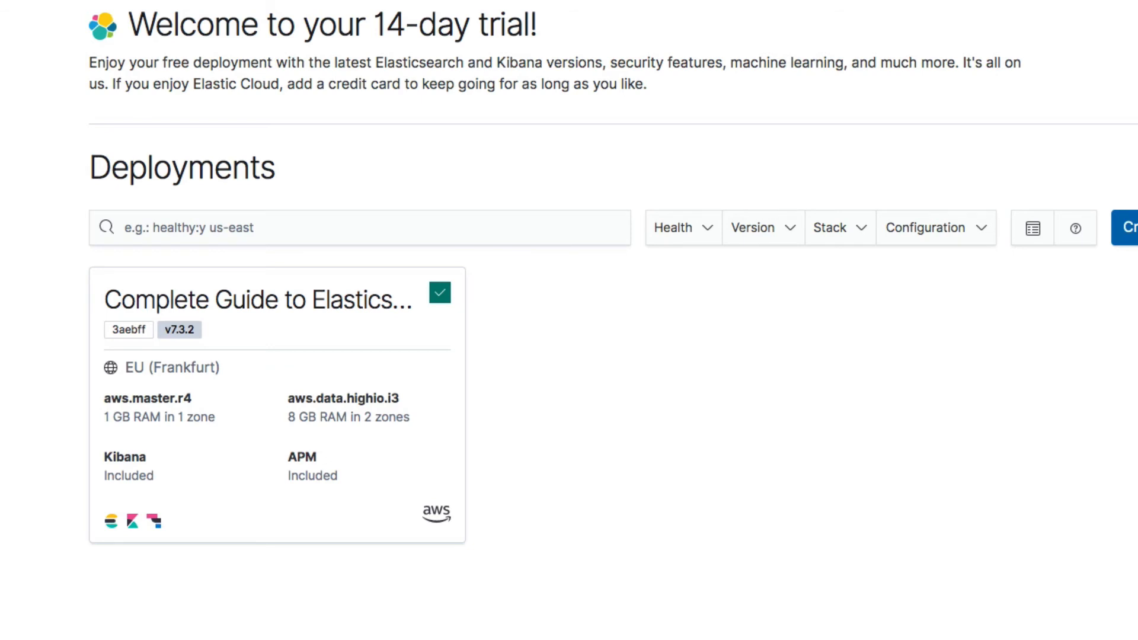
{"action": "mouse_move", "coordinate": [346, 298]}
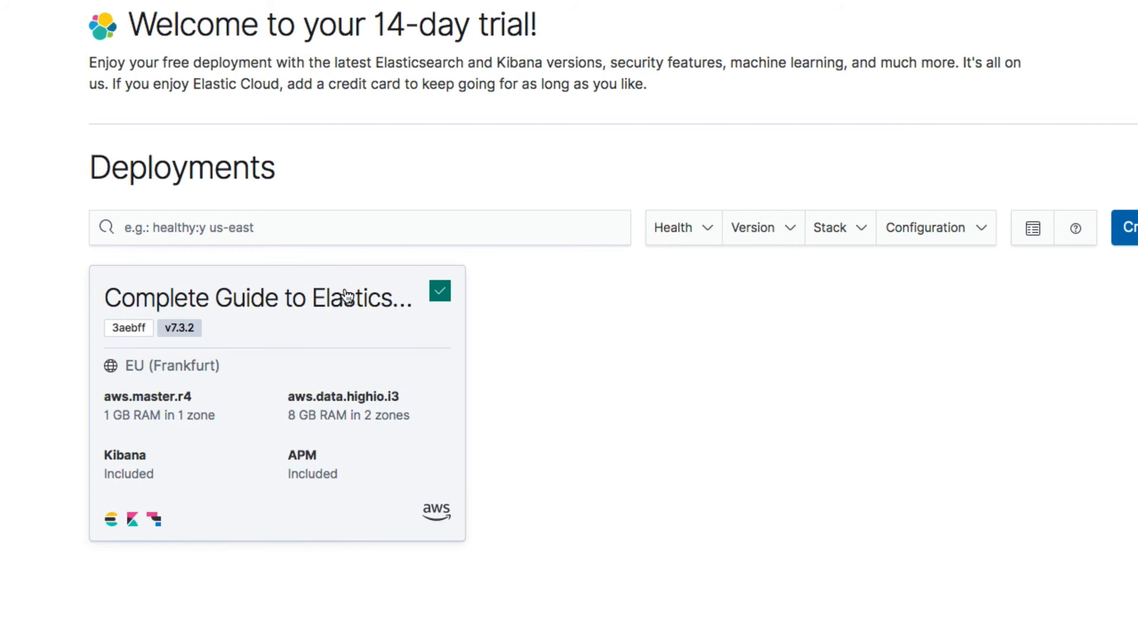
Step: Open the deployment's overview and review its Healthy status, applications and instances
{"action": "left_click", "coordinate": [251, 298]}
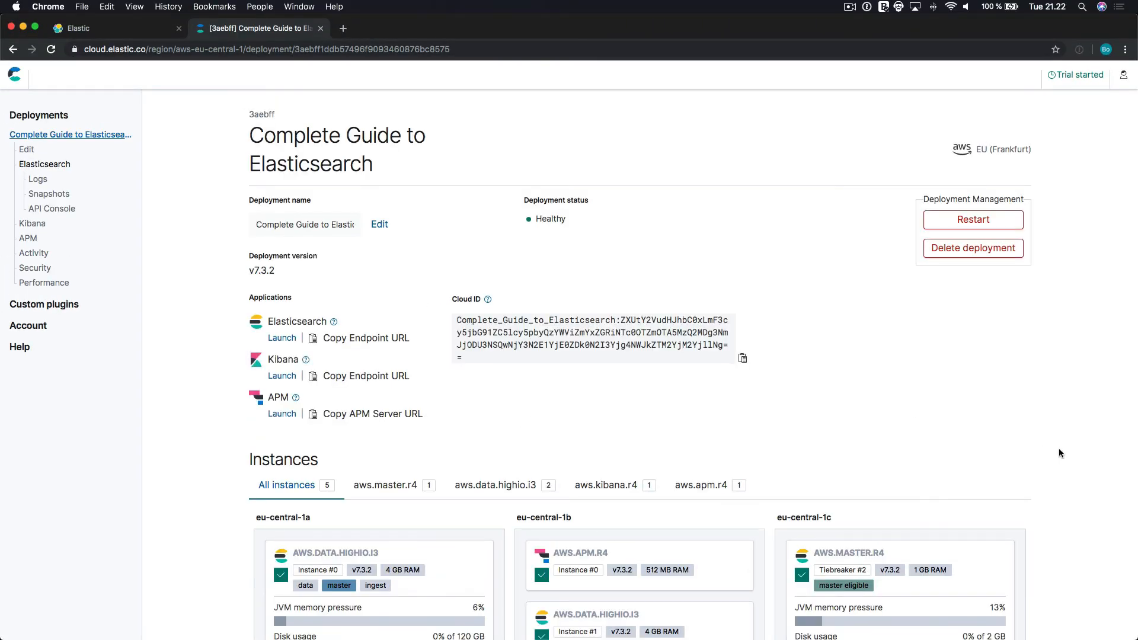
{"action": "mouse_move", "coordinate": [1083, 450]}
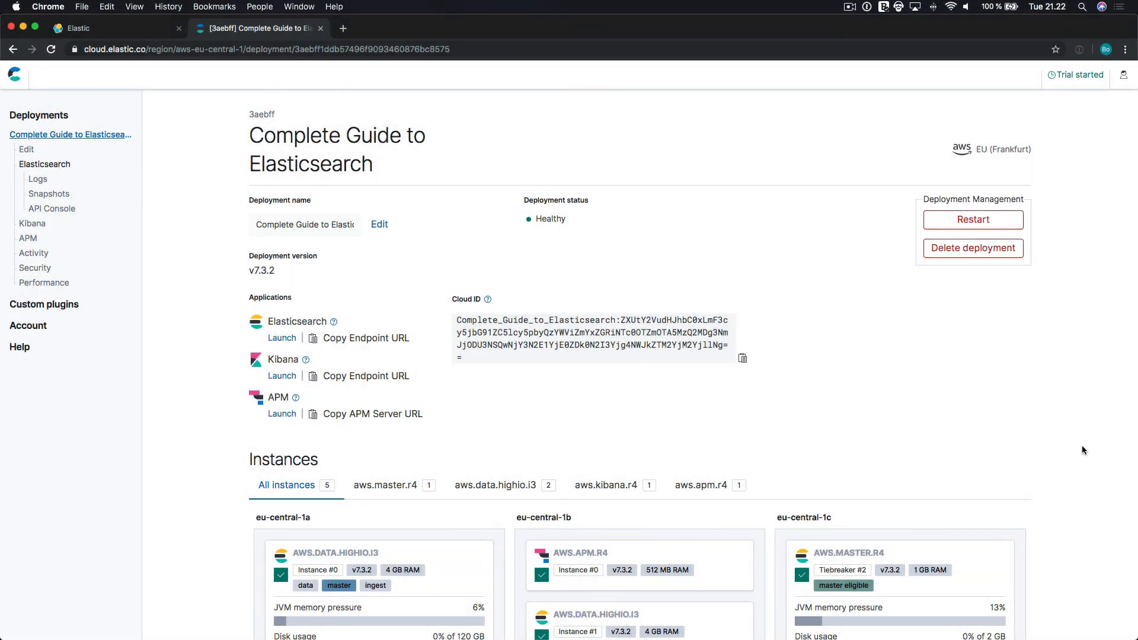
{"action": "scroll", "scroll_direction": "down", "scroll_amount": 3}
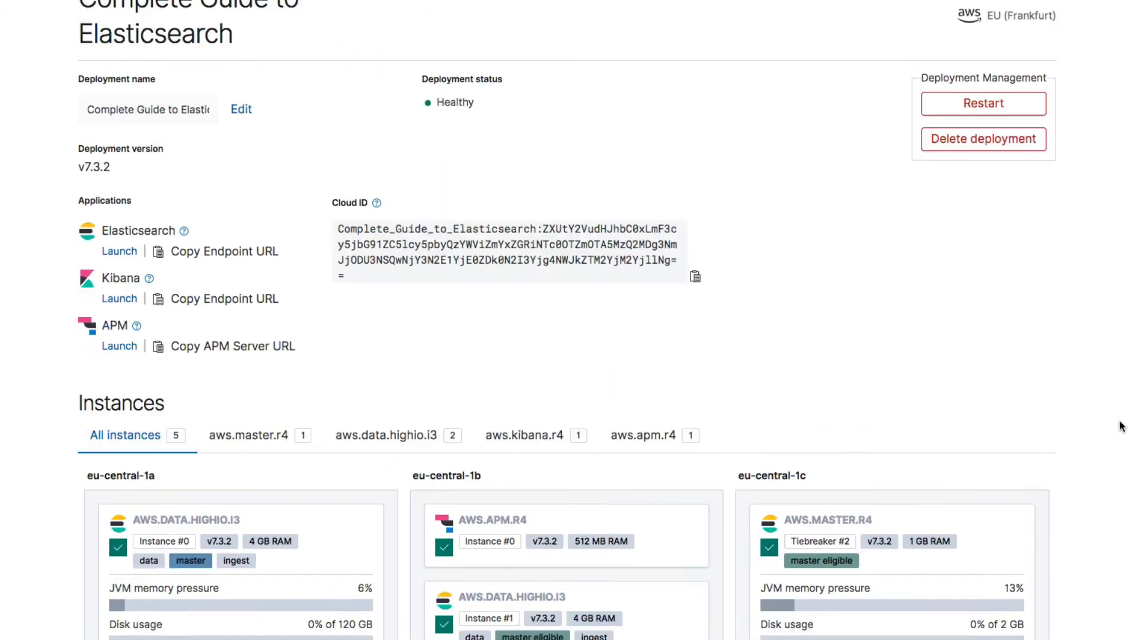
{"action": "scroll", "scroll_direction": "up", "scroll_amount": 3}
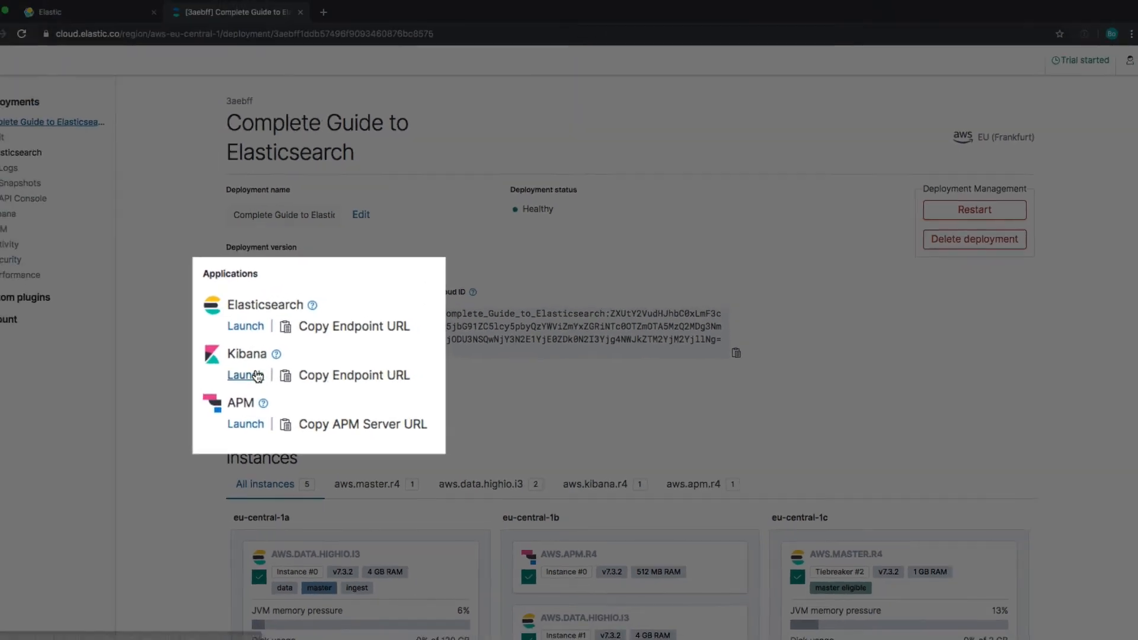
Step: Launch Kibana from the deployment's Applications section
{"action": "left_click", "coordinate": [246, 375]}
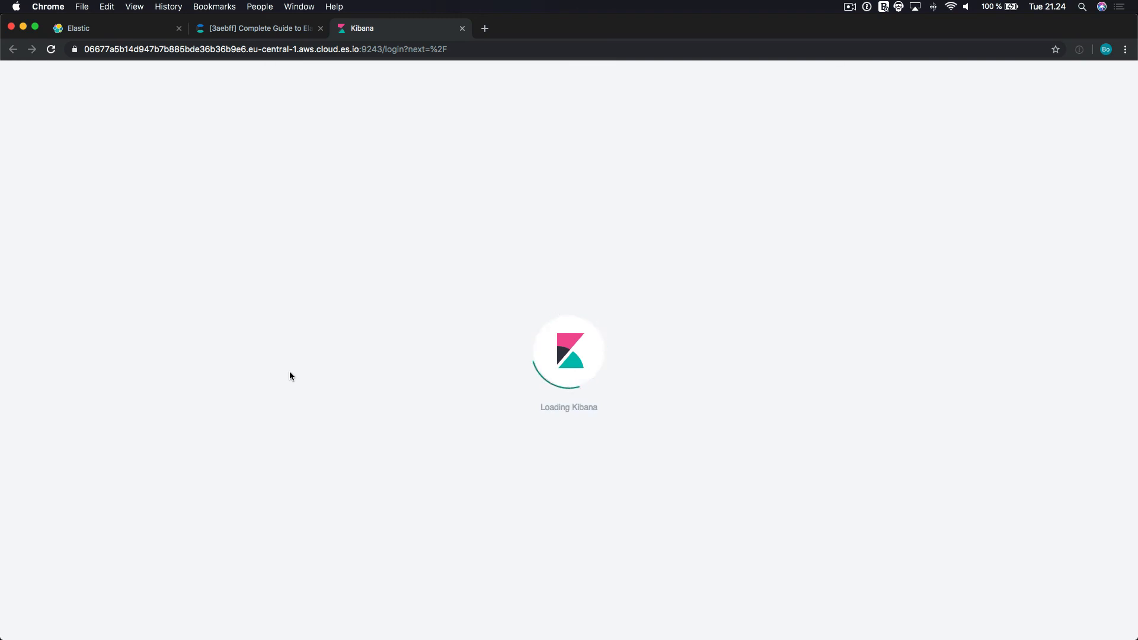